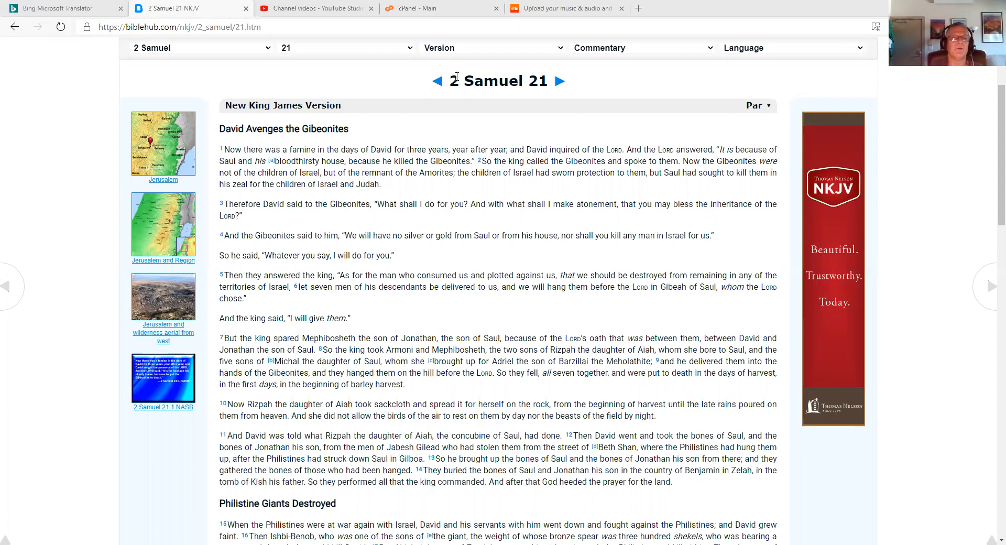
mouse_move(369, 83)
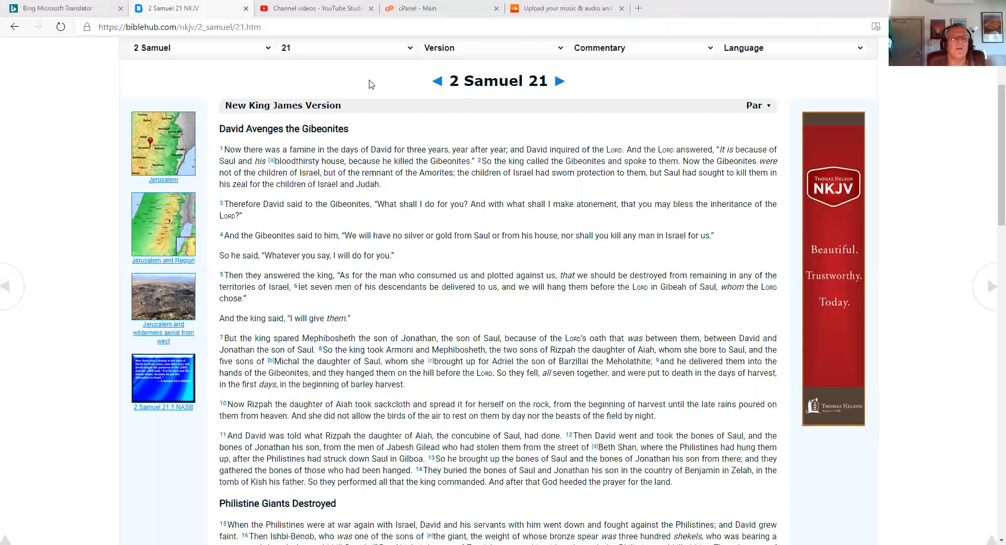
mouse_move(428, 91)
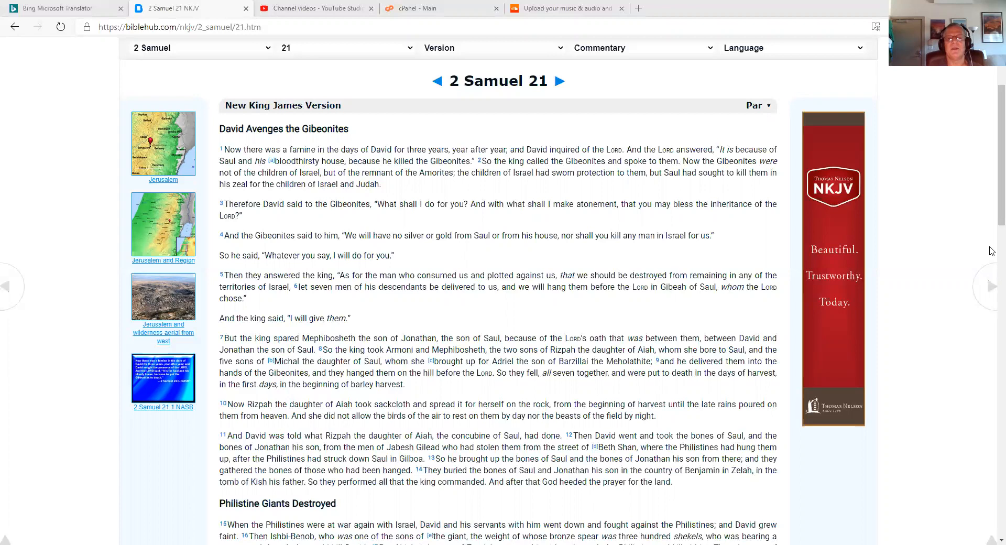
mouse_move(992, 189)
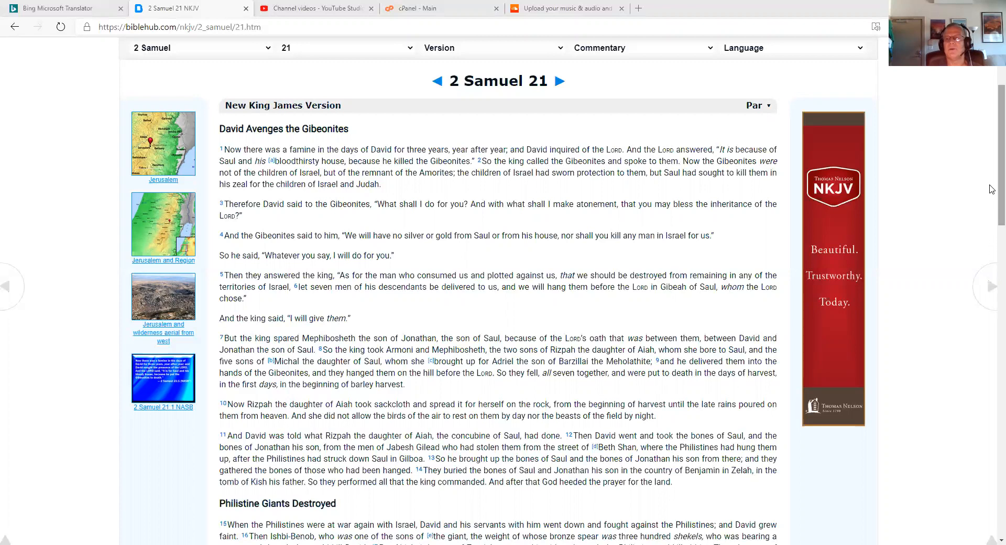
mouse_move(991, 170)
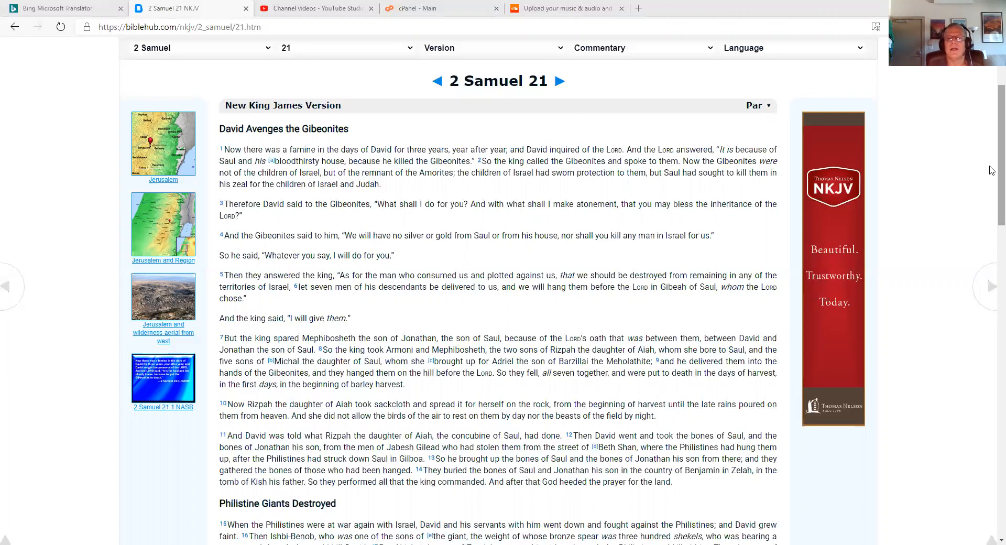
Read to the chapter's end, then advance to 2 Samuel 22 NKJV from verse 1
scroll("down", 3)
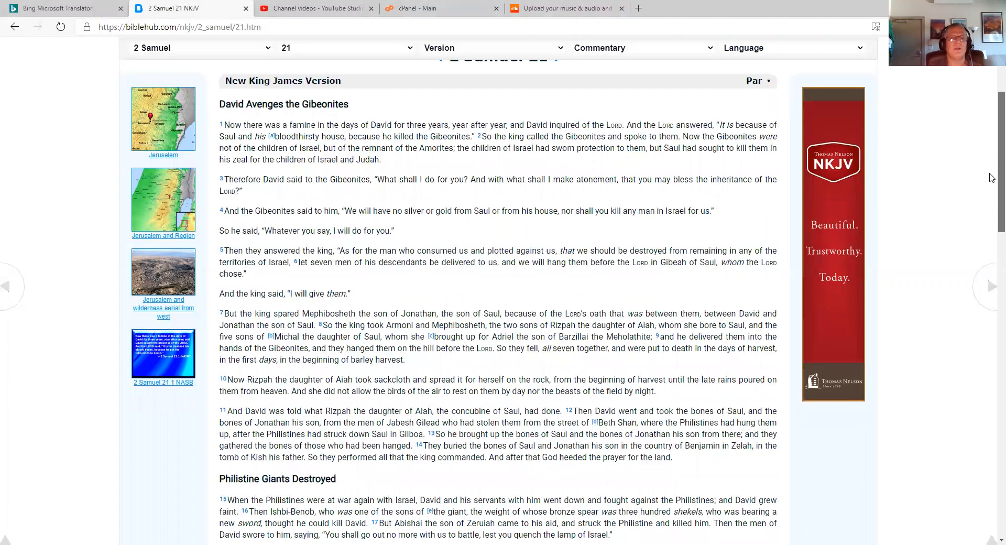
scroll("down", 3)
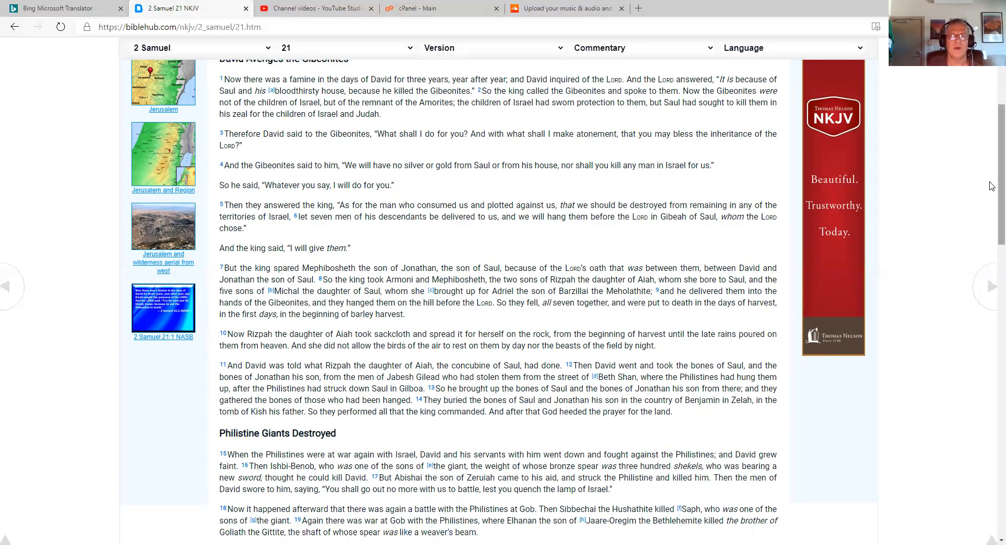
mouse_move(991, 272)
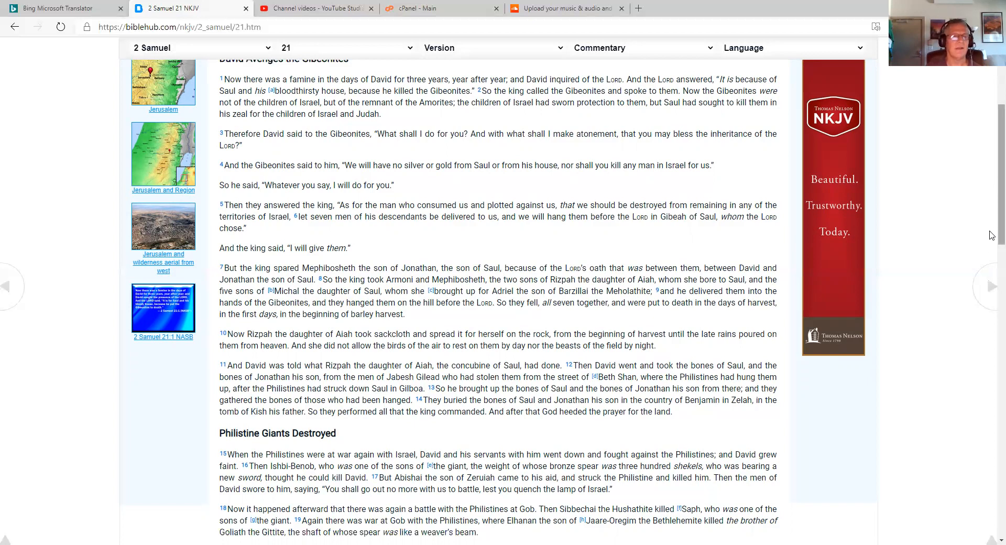
scroll("down", 3)
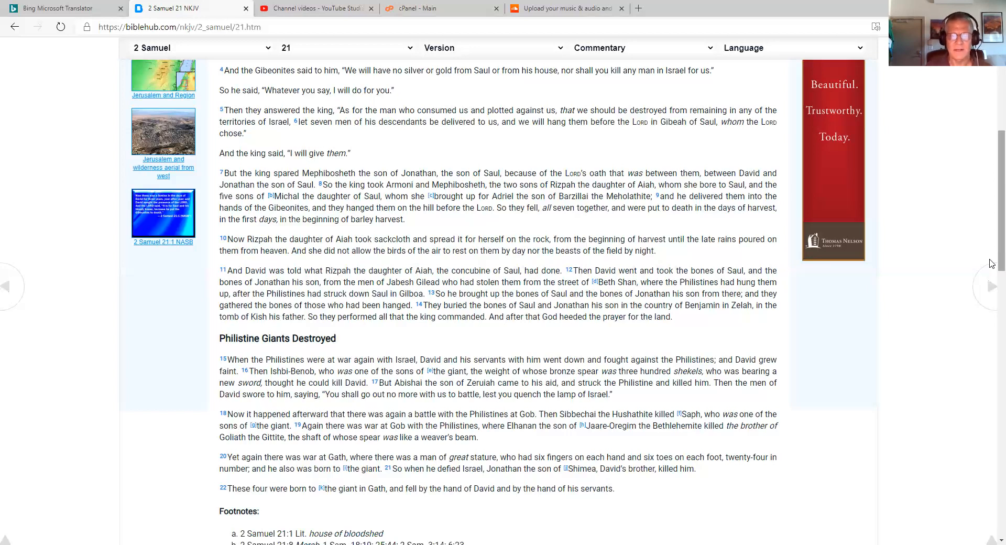
mouse_move(985, 305)
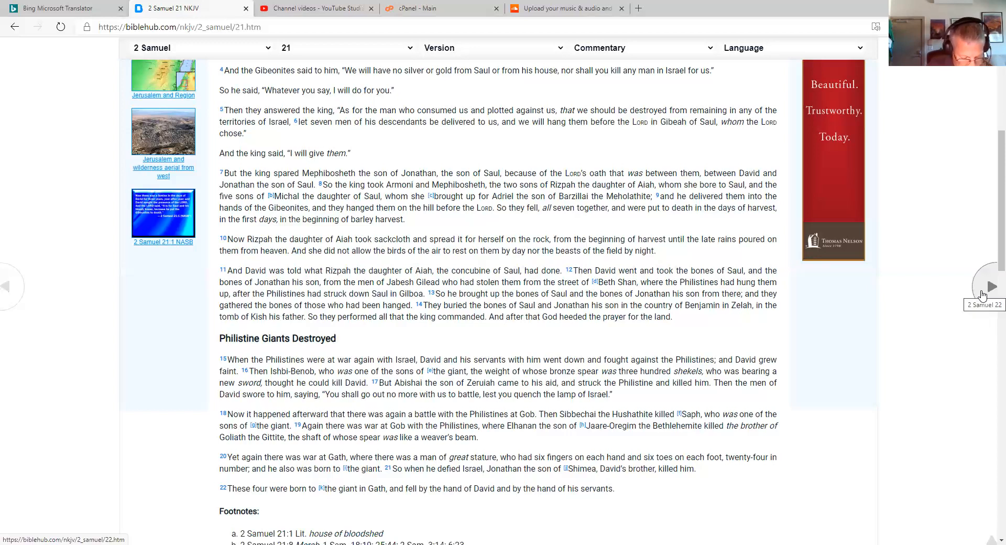
left_click(992, 286)
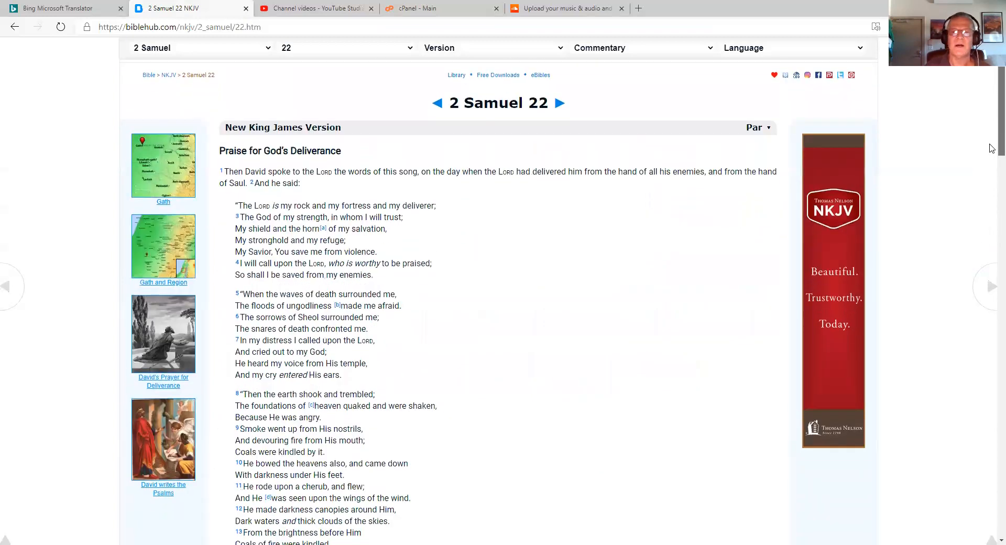
scroll("down", 3)
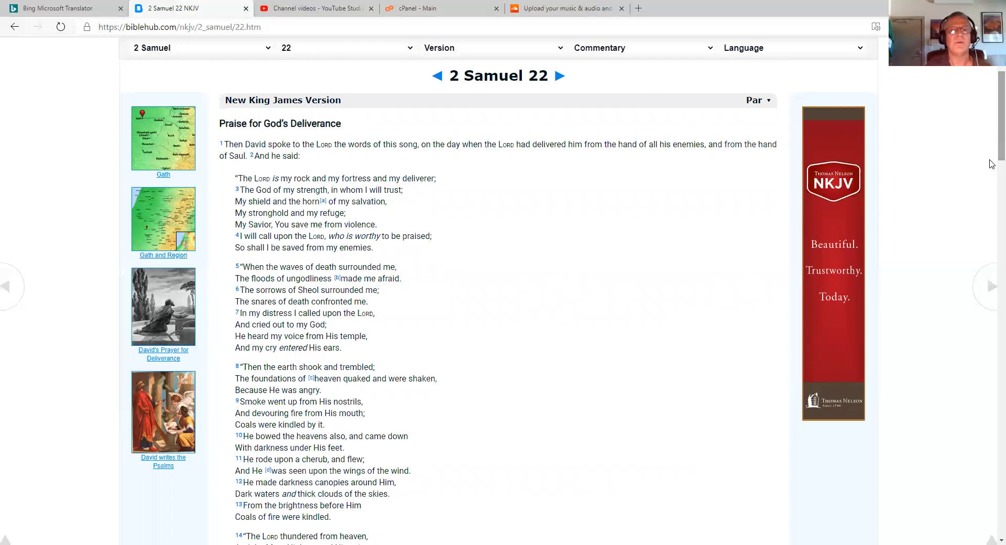
mouse_move(992, 302)
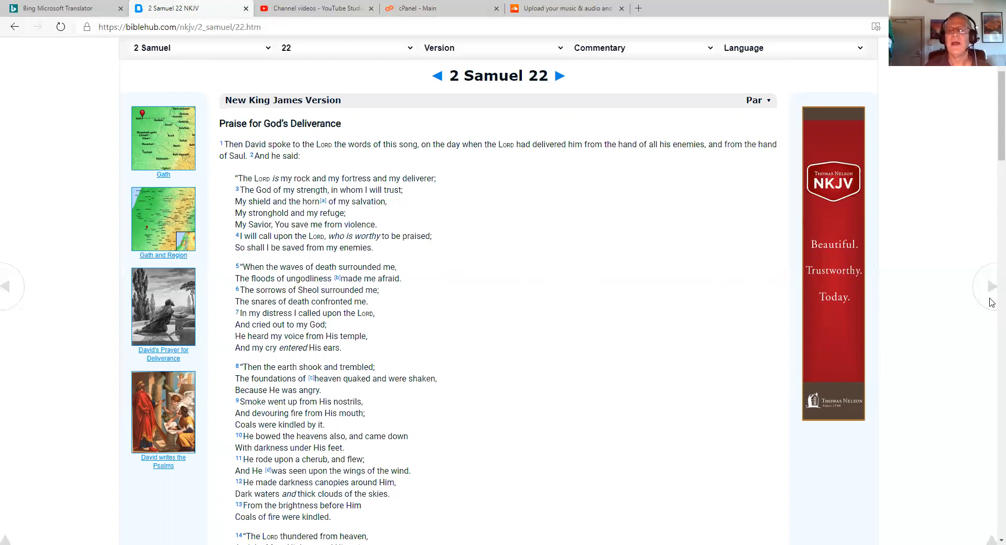
mouse_move(991, 268)
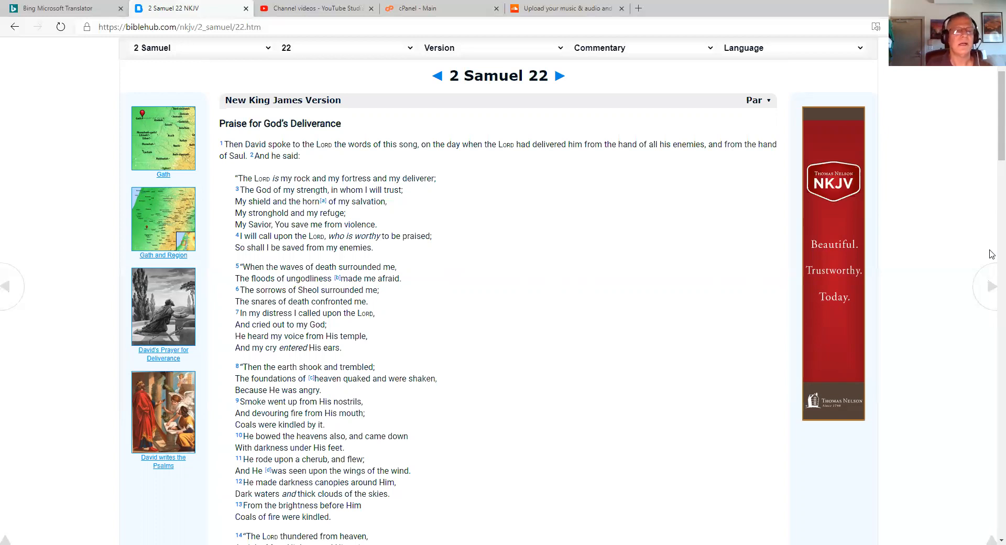
mouse_move(991, 274)
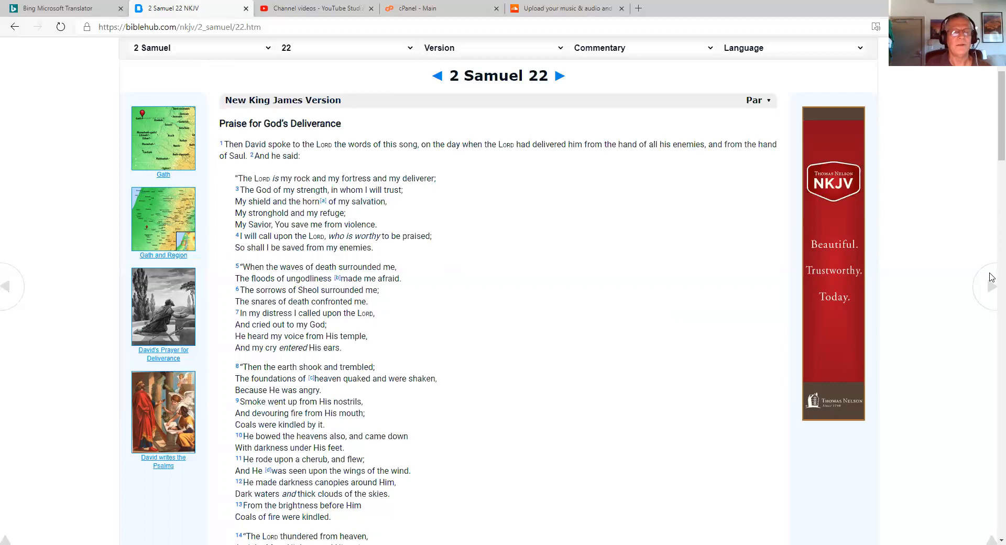
Scroll through 2 Samuel 22 until verses 26–43 are in view
scroll("down", 3)
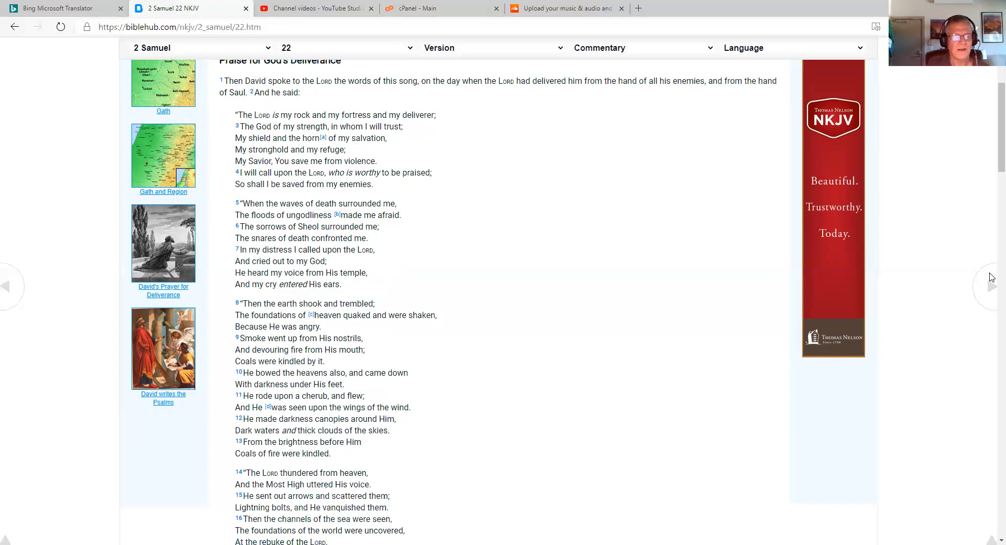
scroll("down", 3)
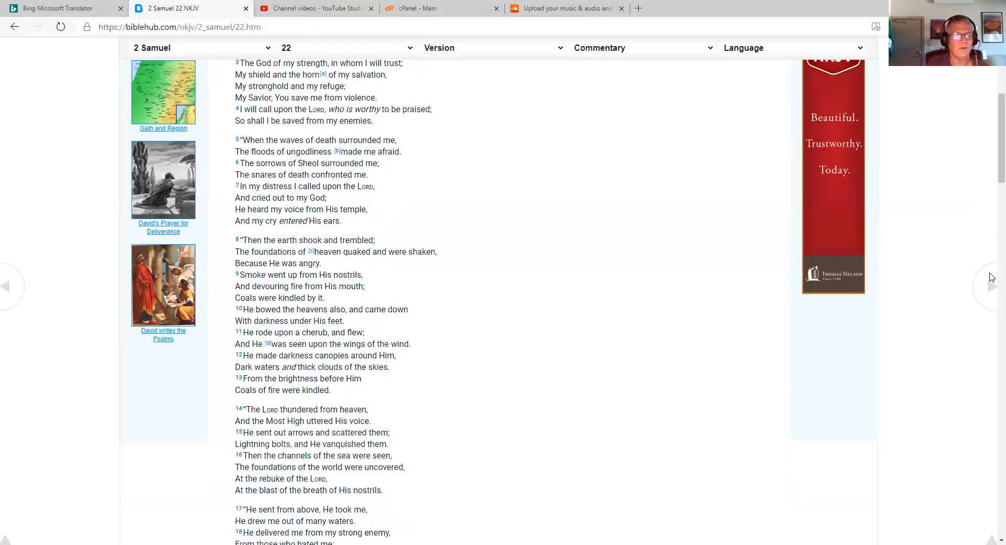
scroll("down", 3)
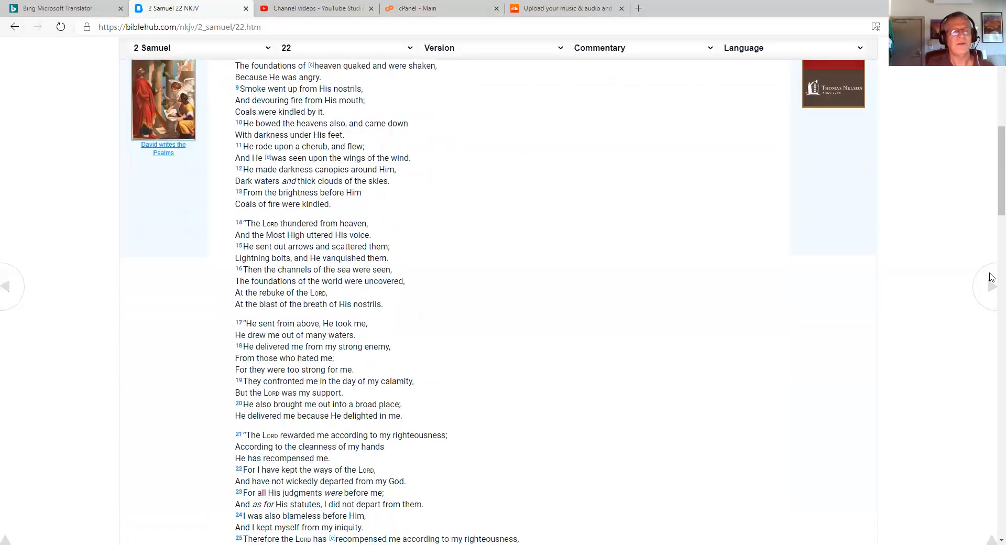
scroll("down", 3)
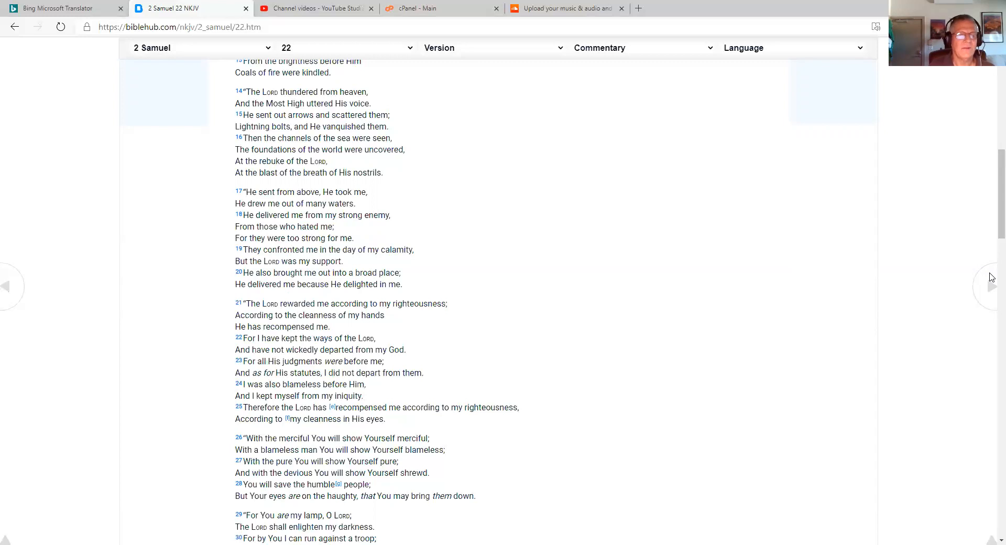
scroll("down", 3)
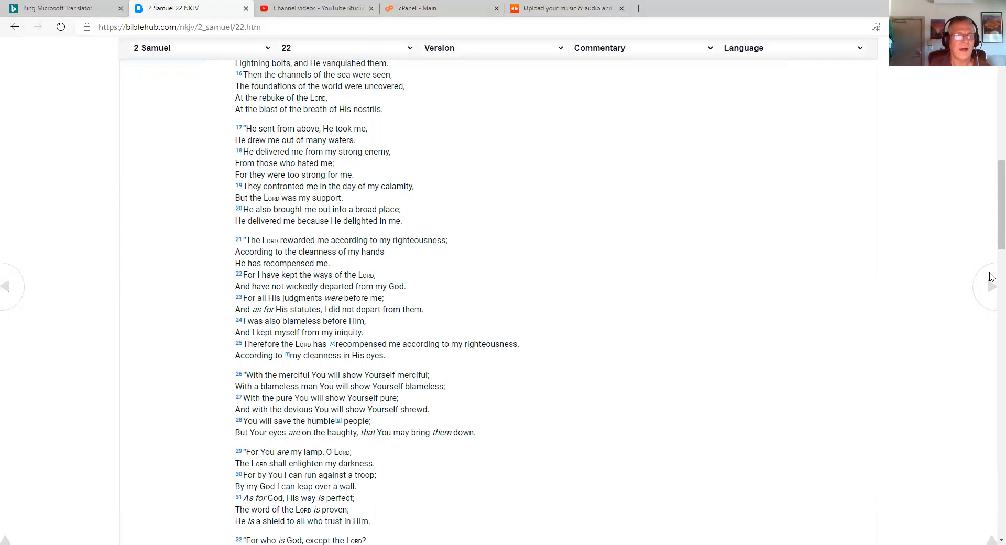
scroll("down", 3)
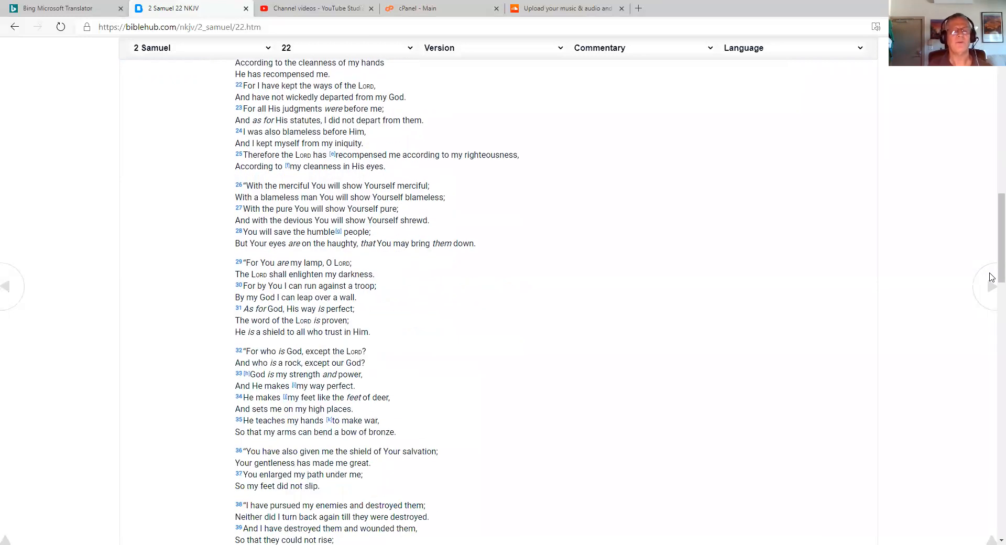
scroll("down", 3)
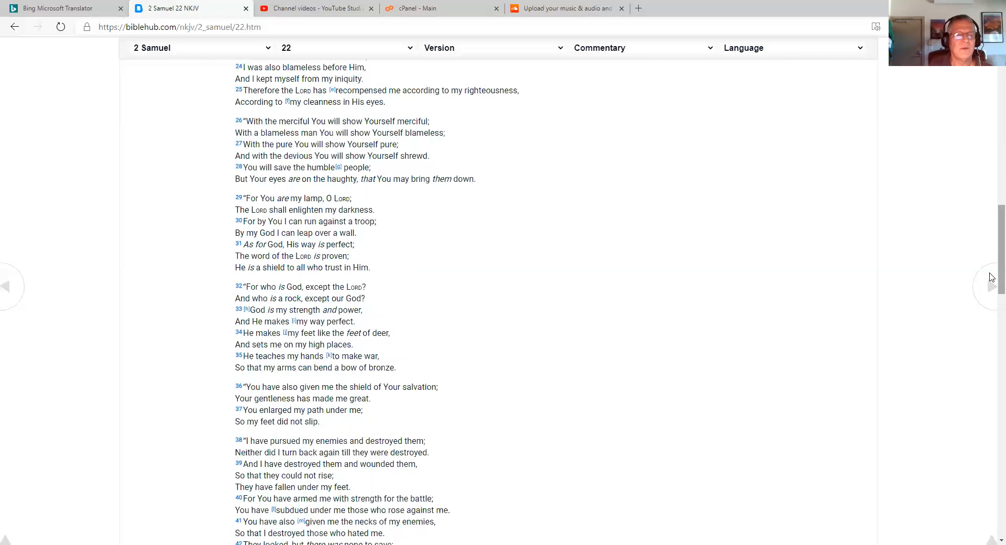
scroll("down", 3)
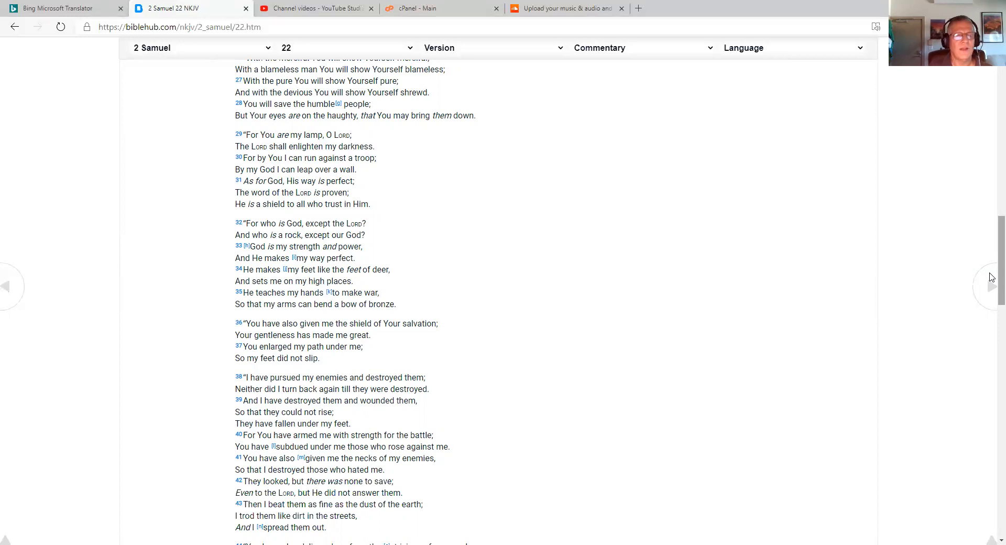
Scroll to verse 51 of 2 Samuel 22 and the start of the Footnotes
scroll("down", 3)
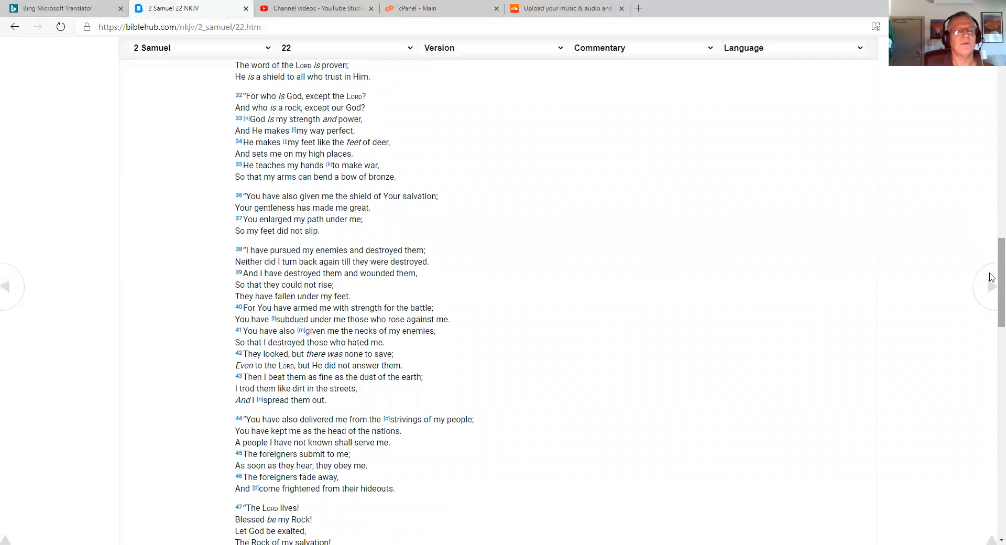
scroll("down", 3)
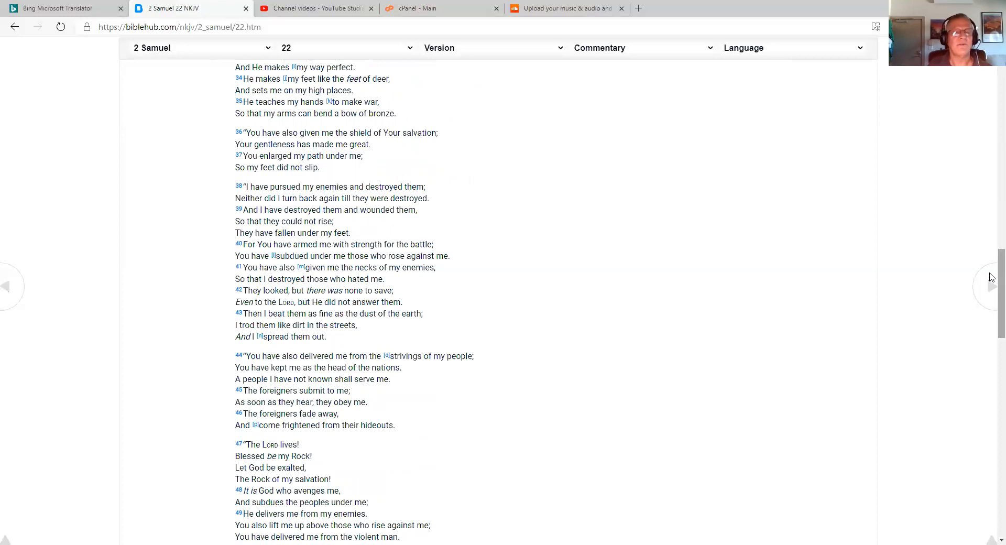
scroll("down", 3)
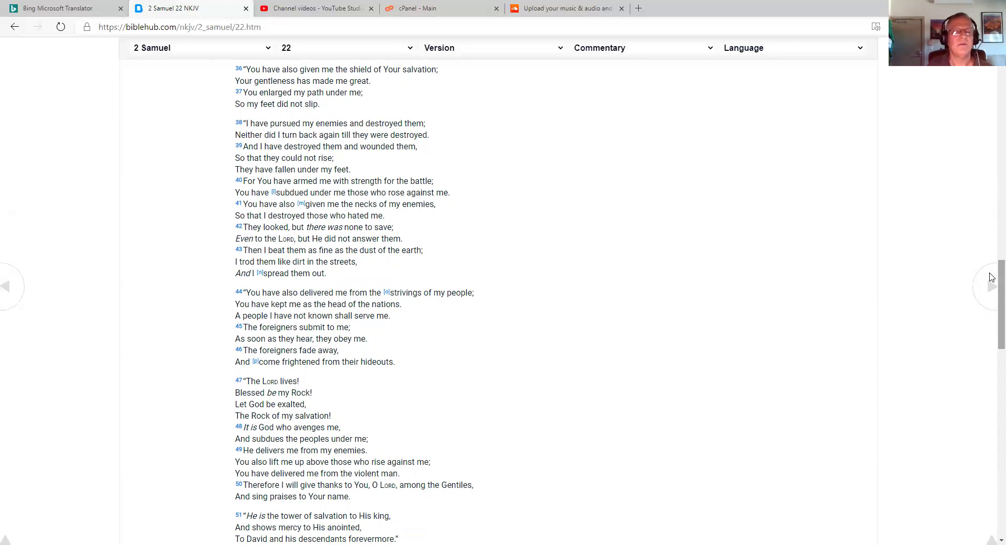
scroll("down", 3)
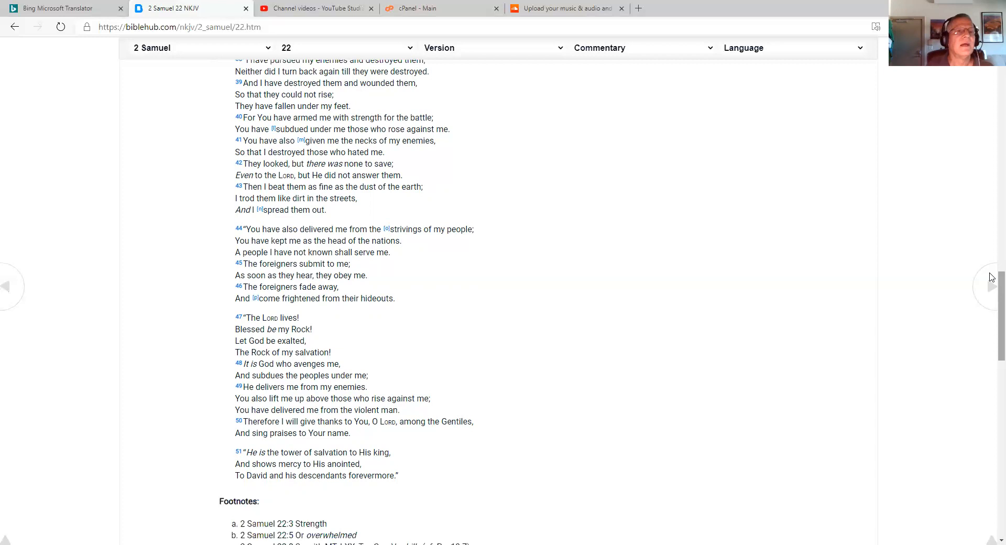
mouse_move(982, 297)
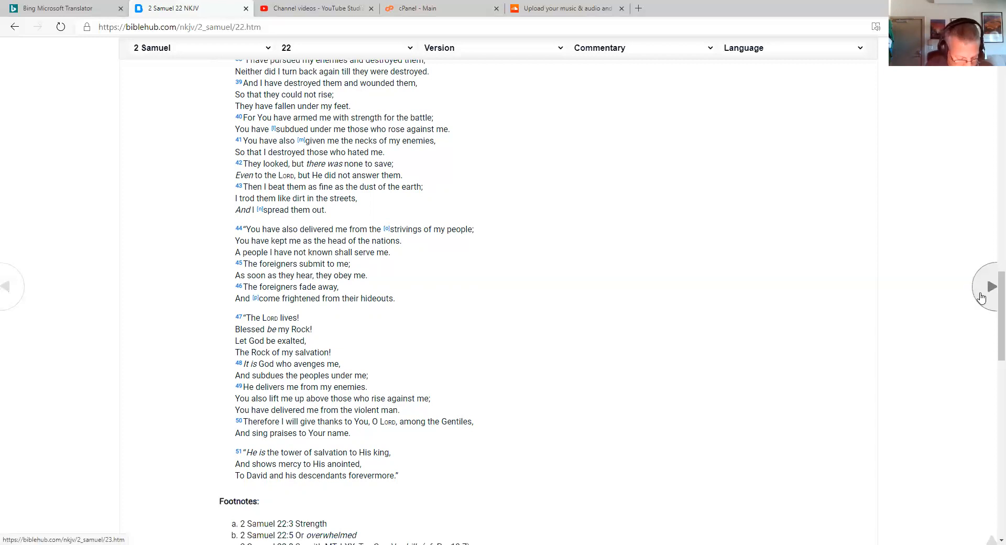
mouse_move(991, 287)
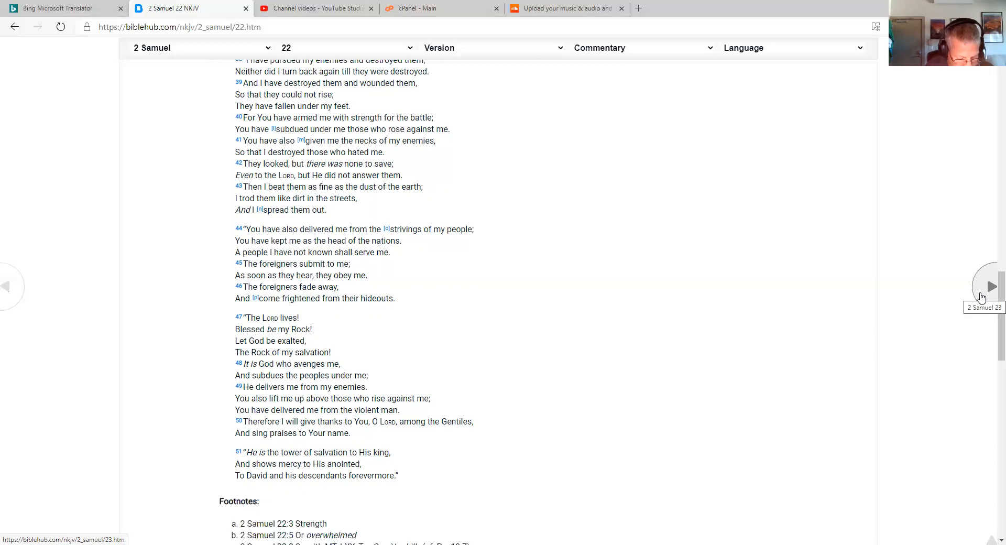
Advance to 2 Samuel 23, showing David's Last Words and David's Mighty Men
left_click(991, 286)
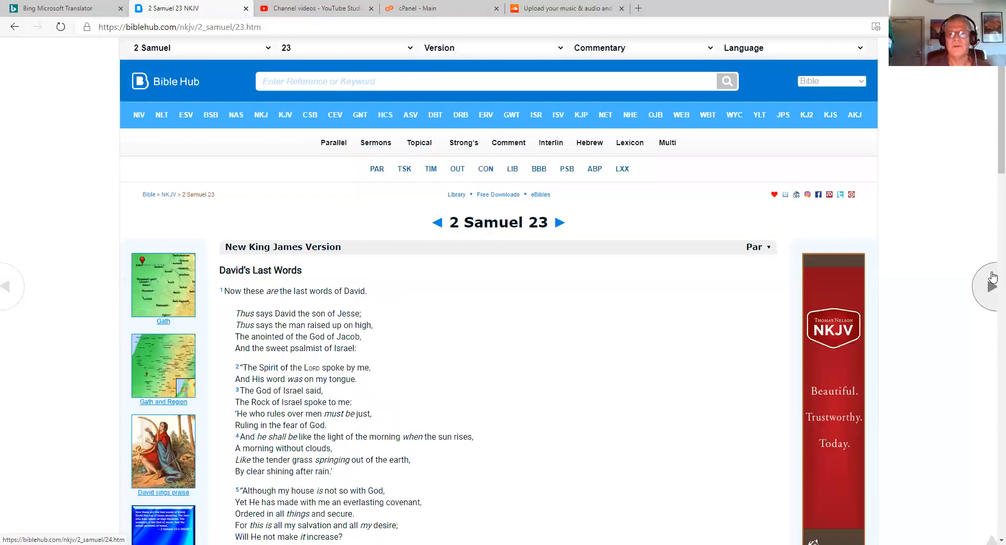
mouse_move(992, 149)
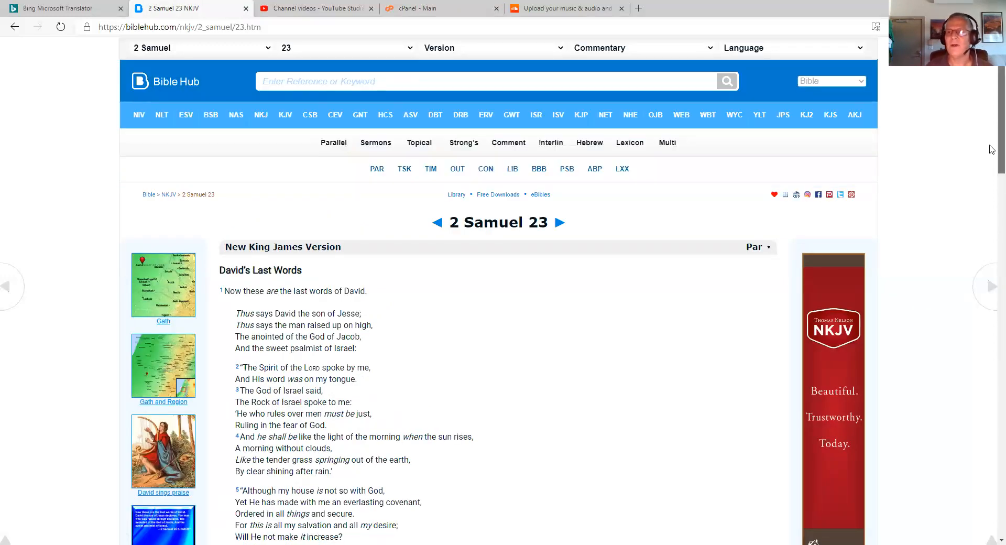
scroll("down", 3)
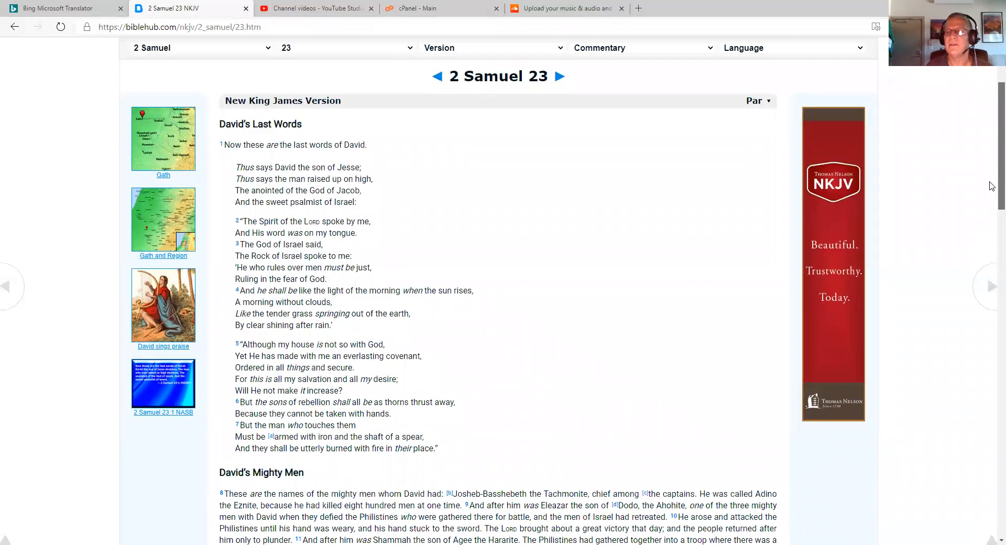
mouse_move(956, 247)
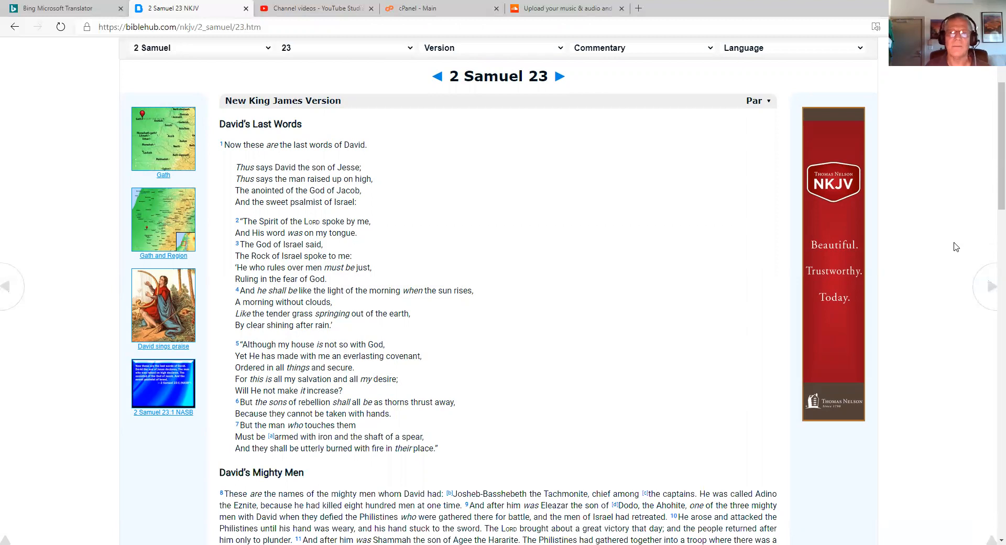
mouse_move(944, 236)
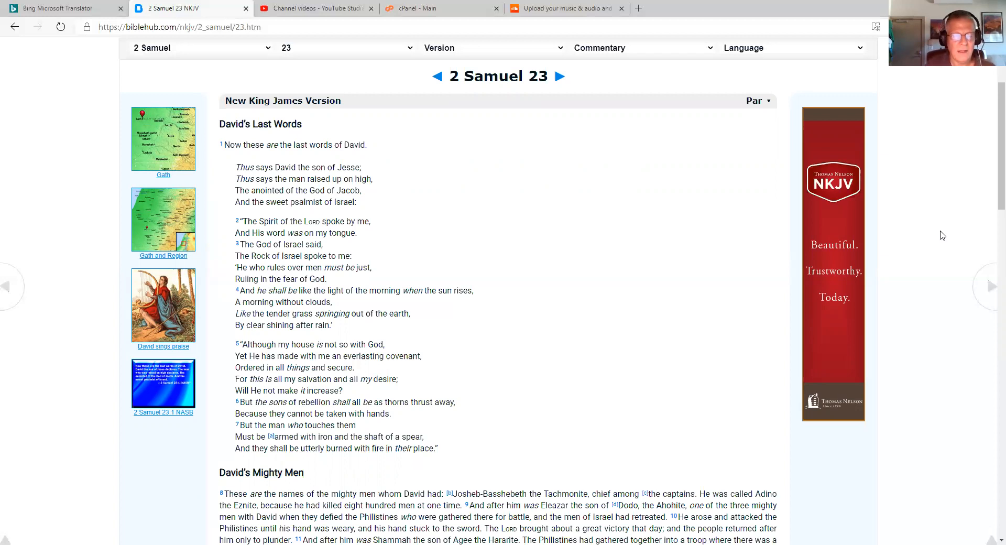
scroll("down", 3)
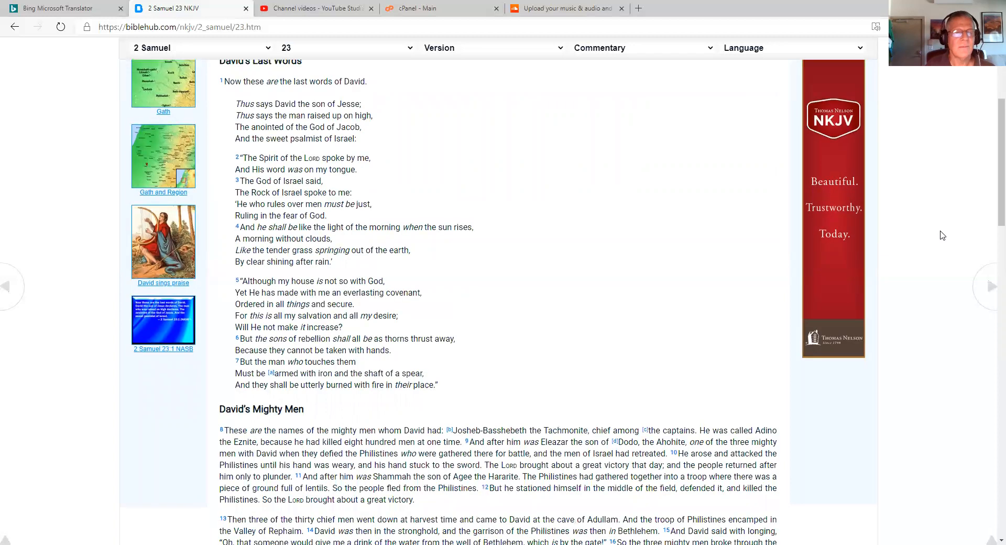
scroll("down", 3)
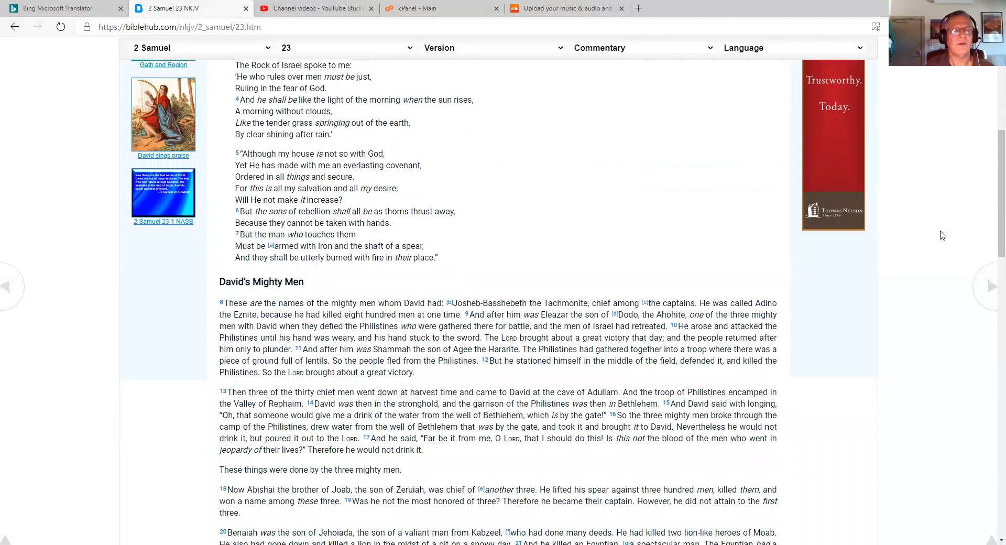
scroll("down", 3)
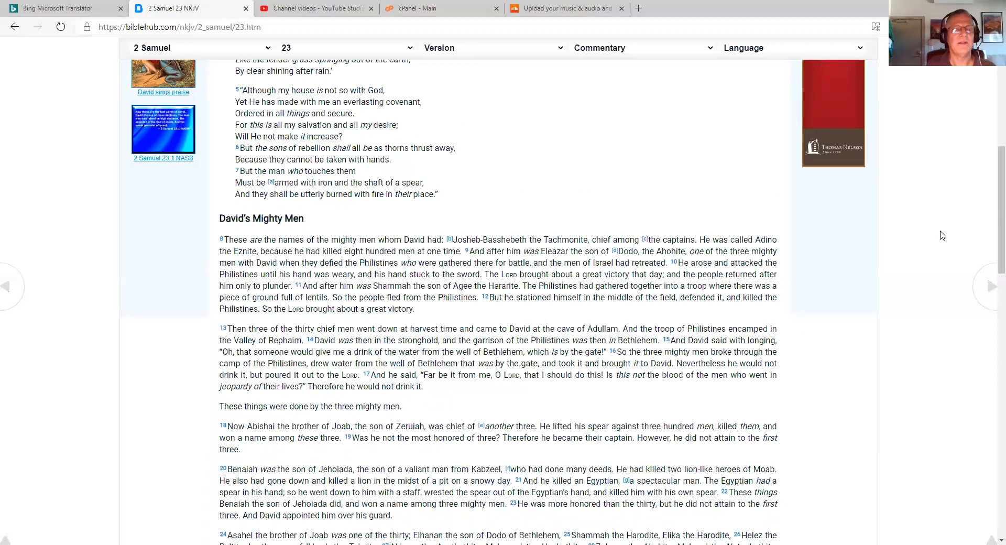
scroll("down", 3)
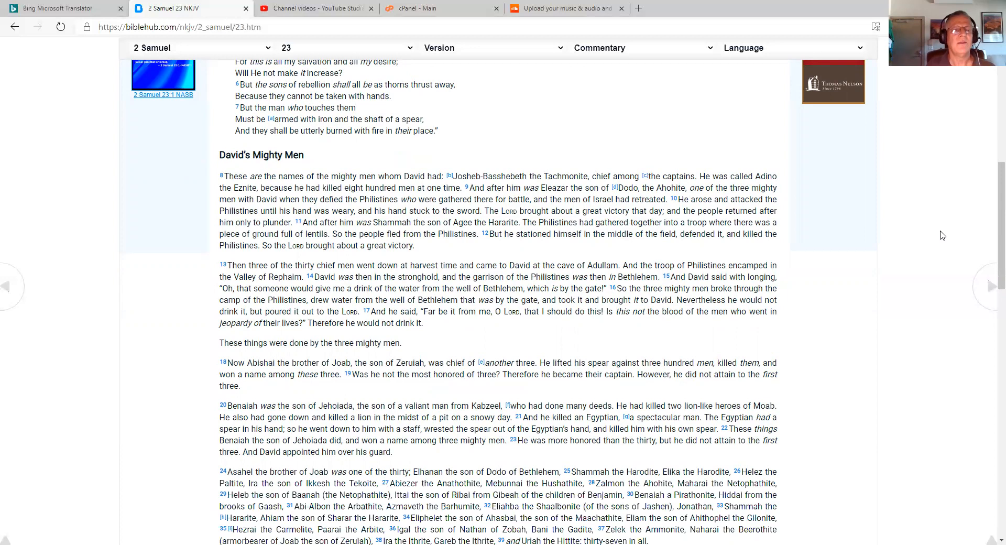
scroll("down", 3)
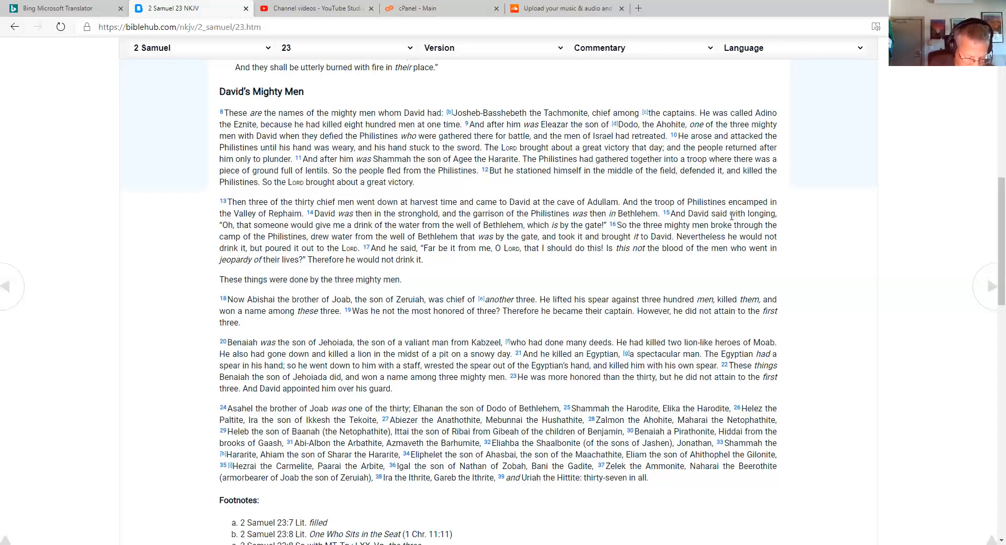
mouse_move(728, 214)
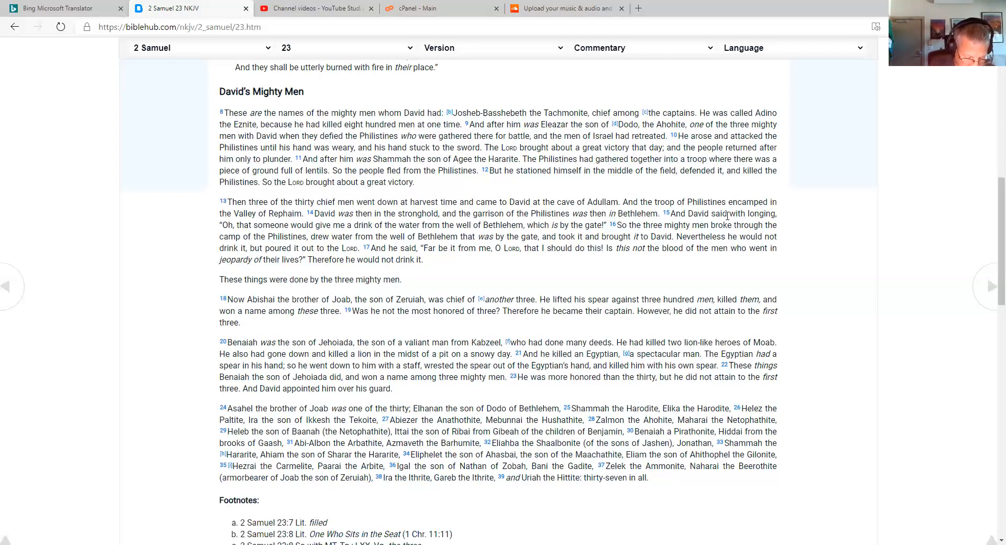
mouse_move(950, 155)
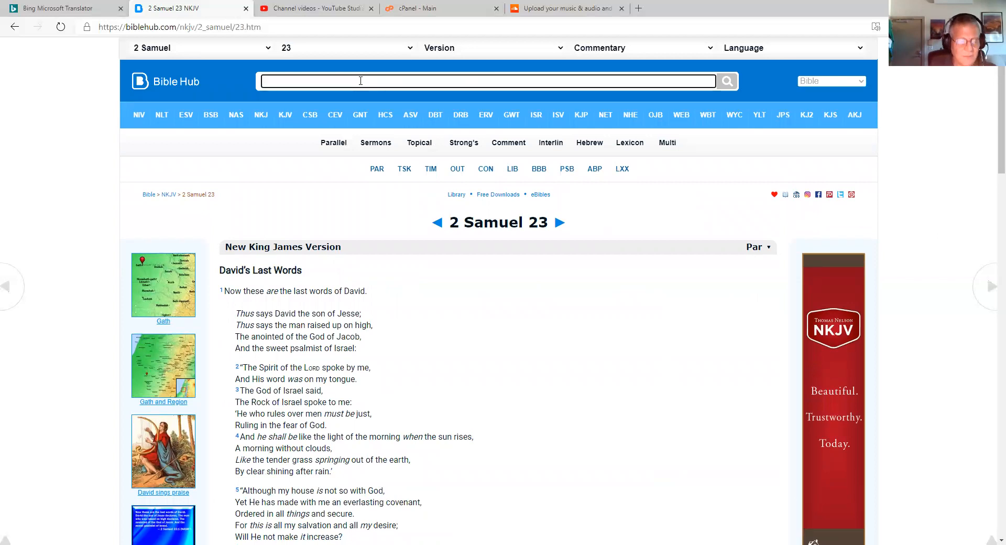
Search for '1 Thessalonians 1' to open the chapter in the NKJV
type("1 Thessalonians 1")
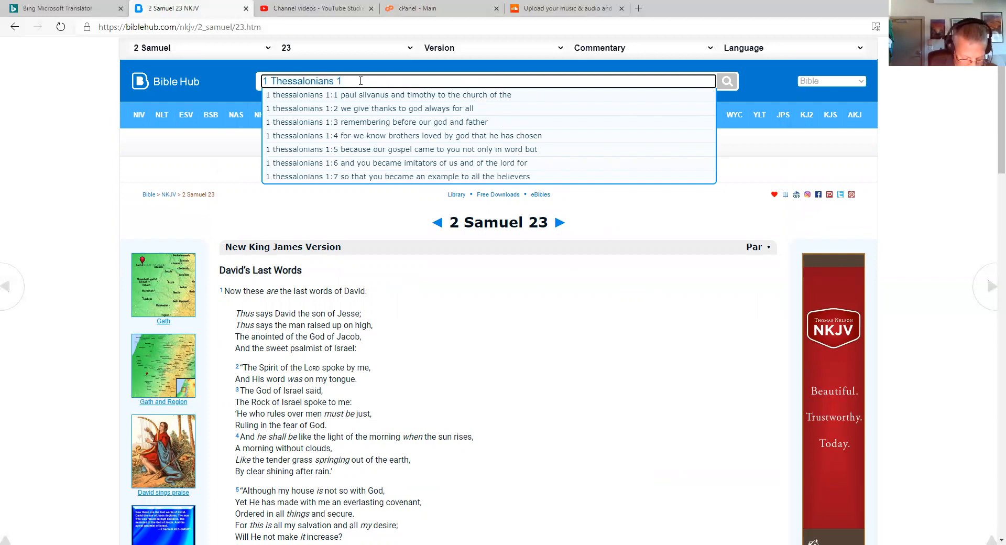
left_click(384, 95)
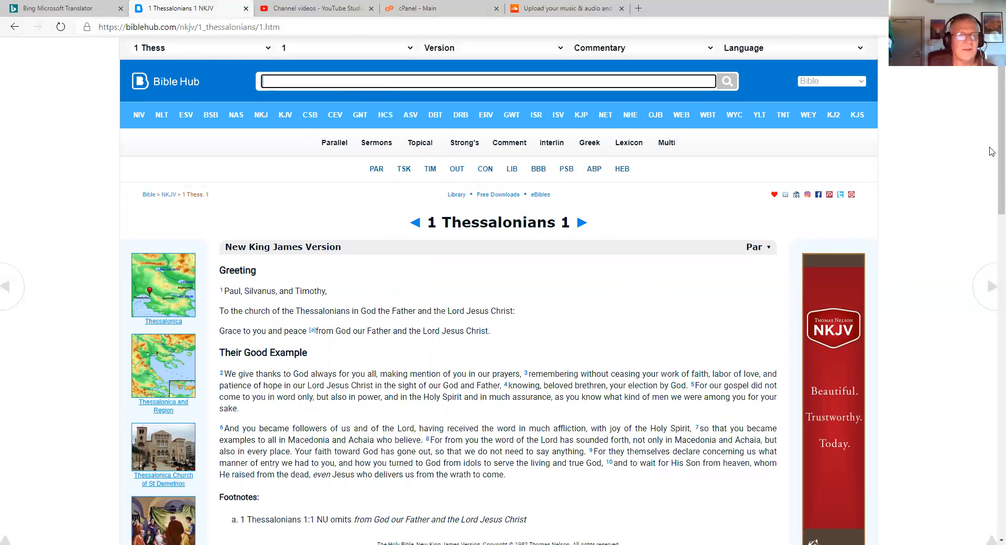
scroll("down", 3)
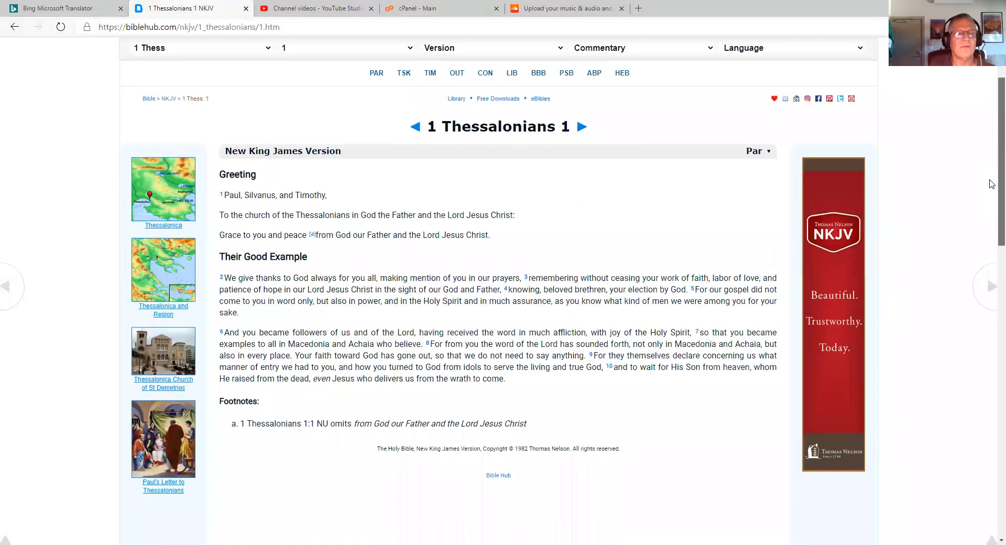
mouse_move(863, 256)
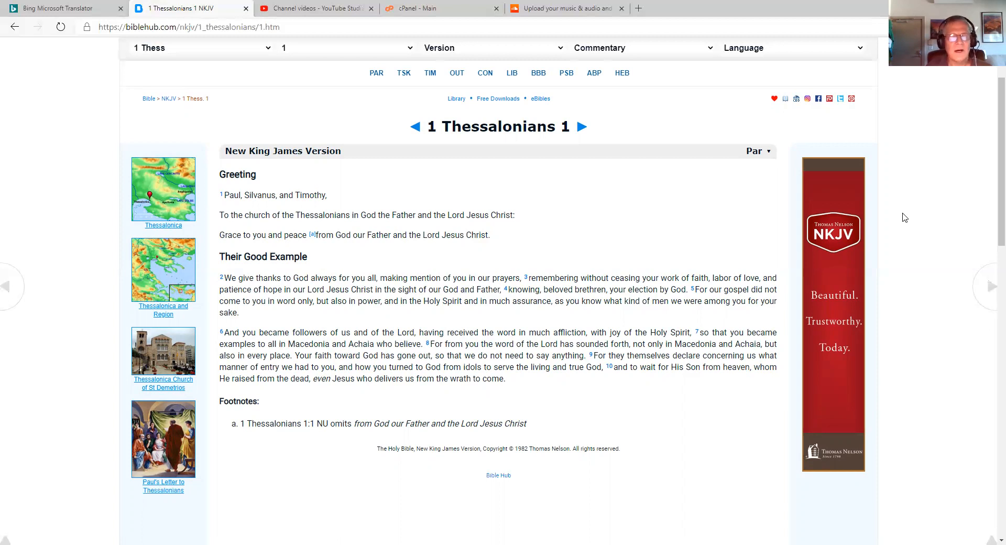
mouse_move(837, 266)
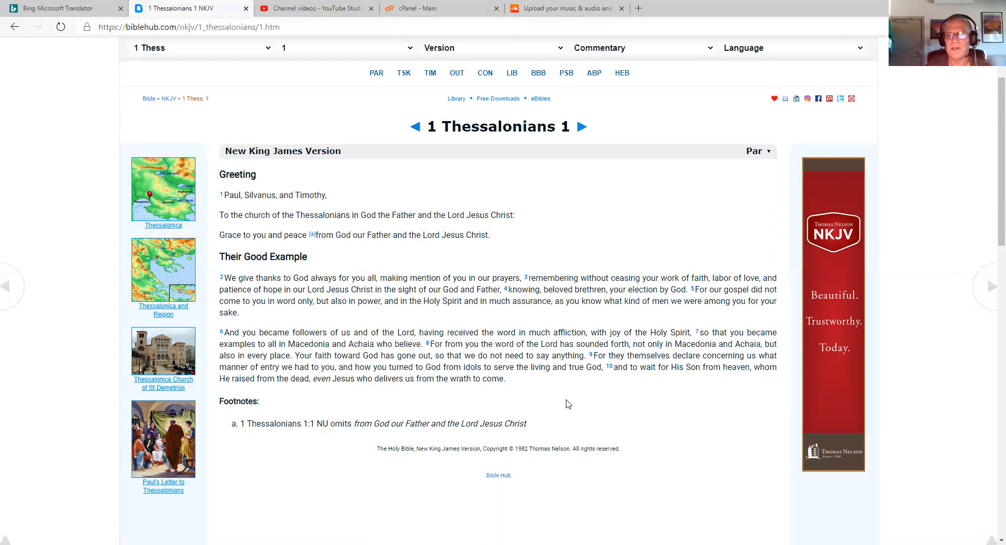
mouse_move(564, 396)
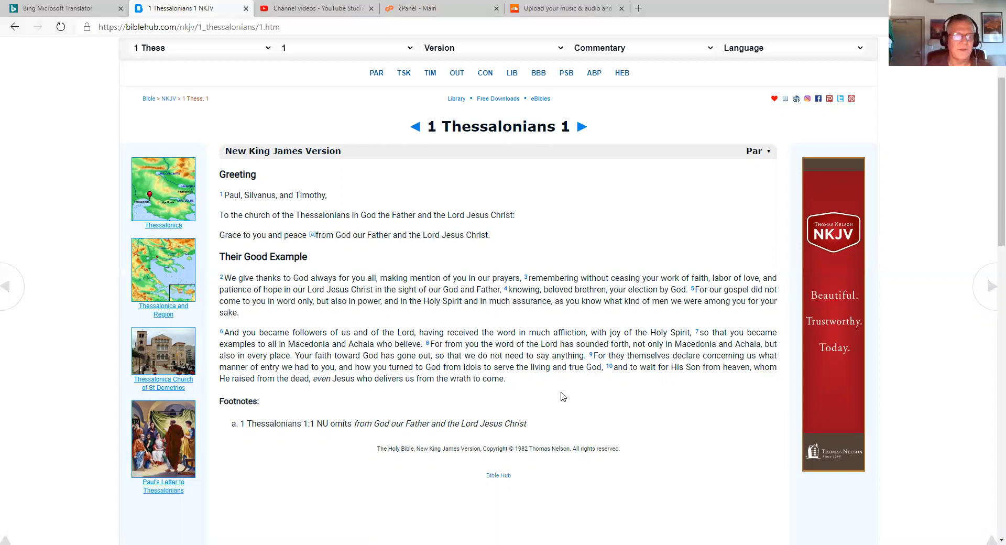
mouse_move(546, 388)
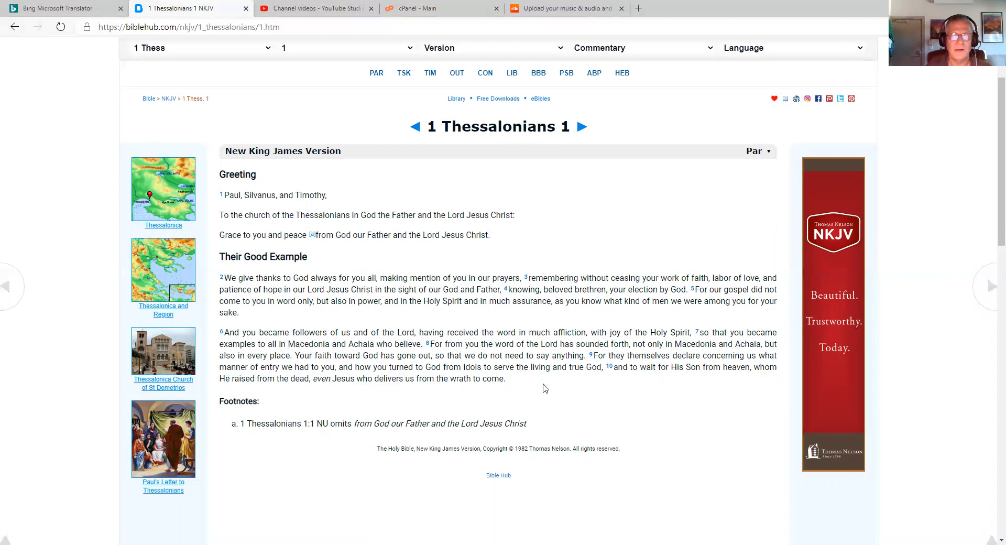
mouse_move(553, 379)
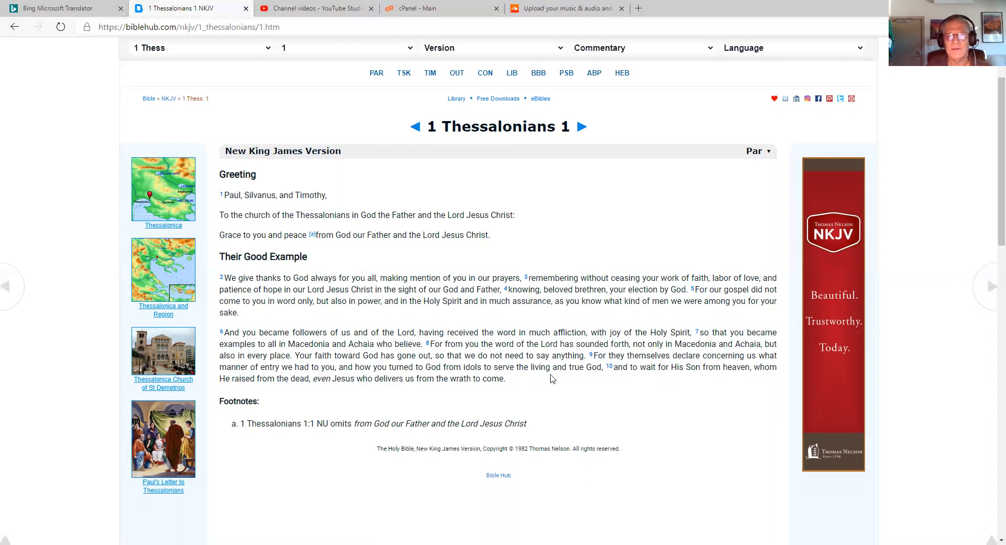
mouse_move(583, 384)
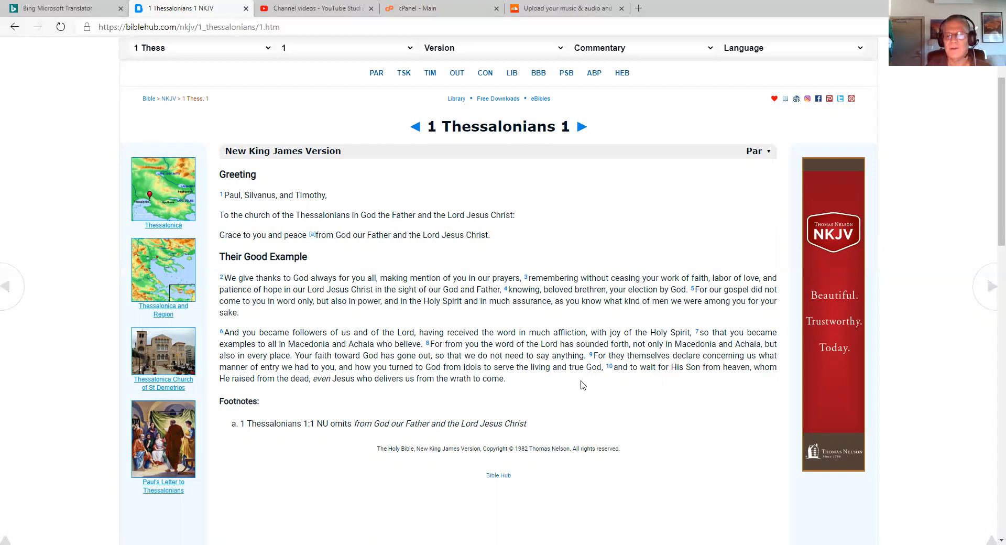
mouse_move(563, 387)
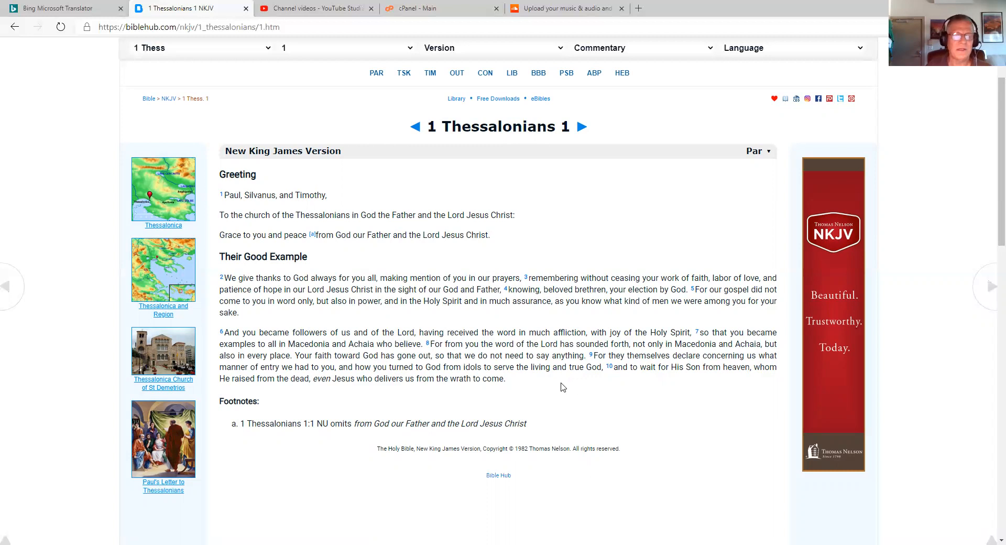
mouse_move(538, 389)
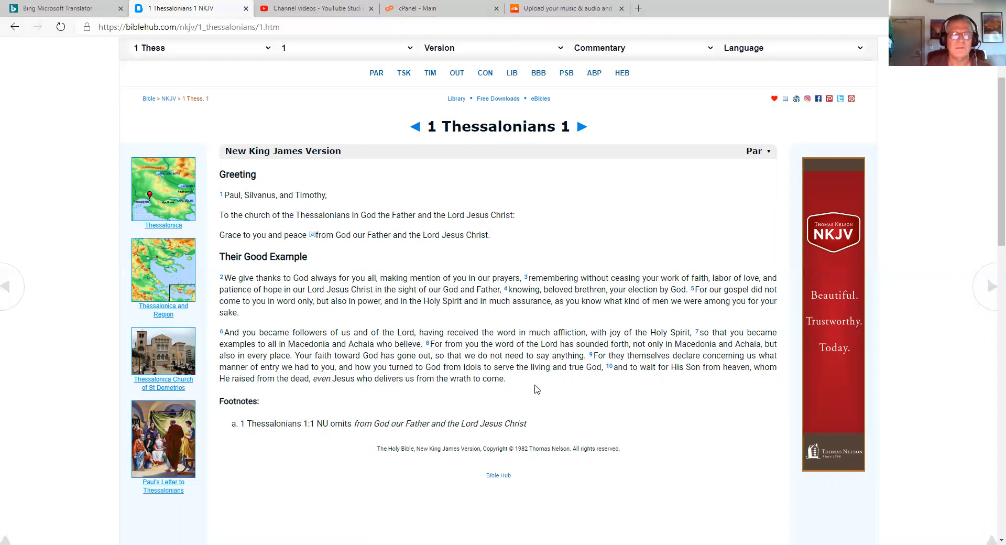